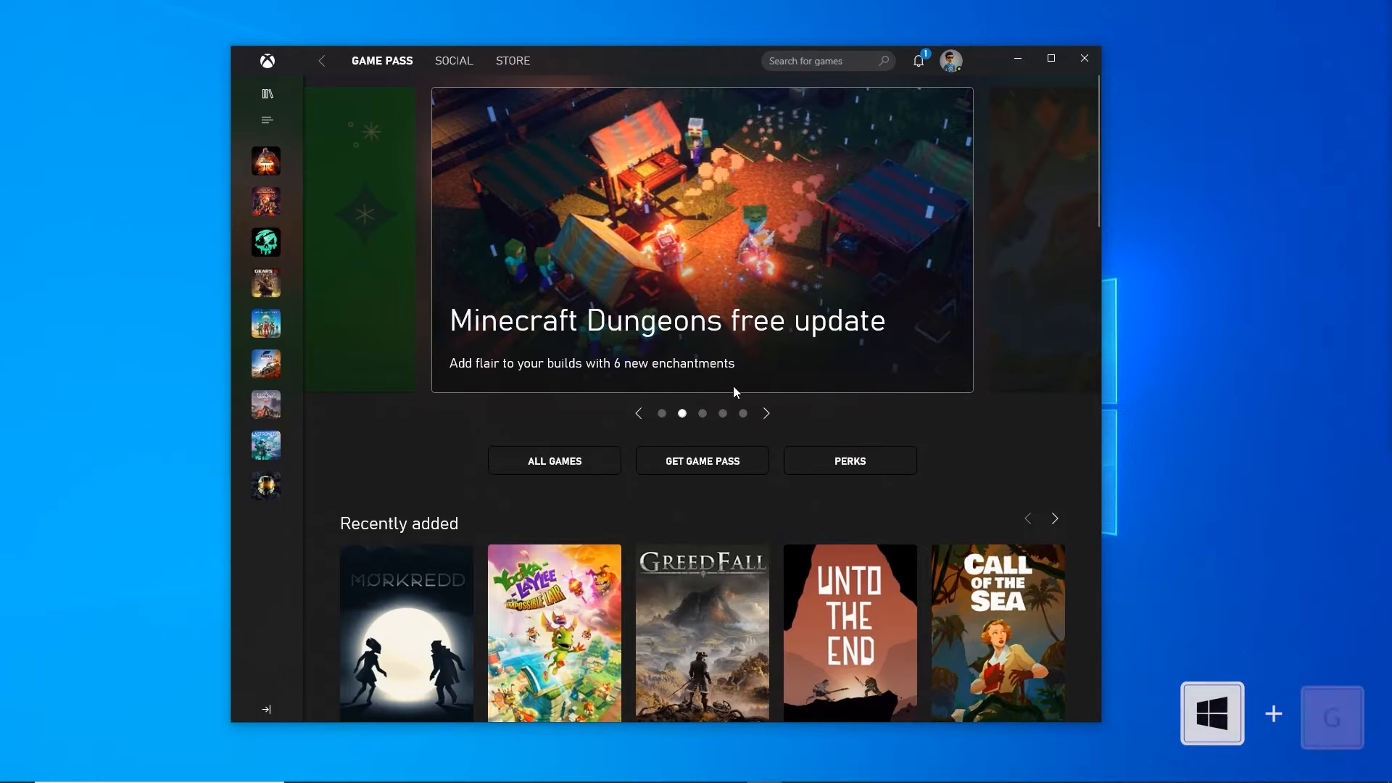
Step: Open the Game Bar overlay (Win+G) showing the Audio and Performance widgets over the desktop
key(Win+G)
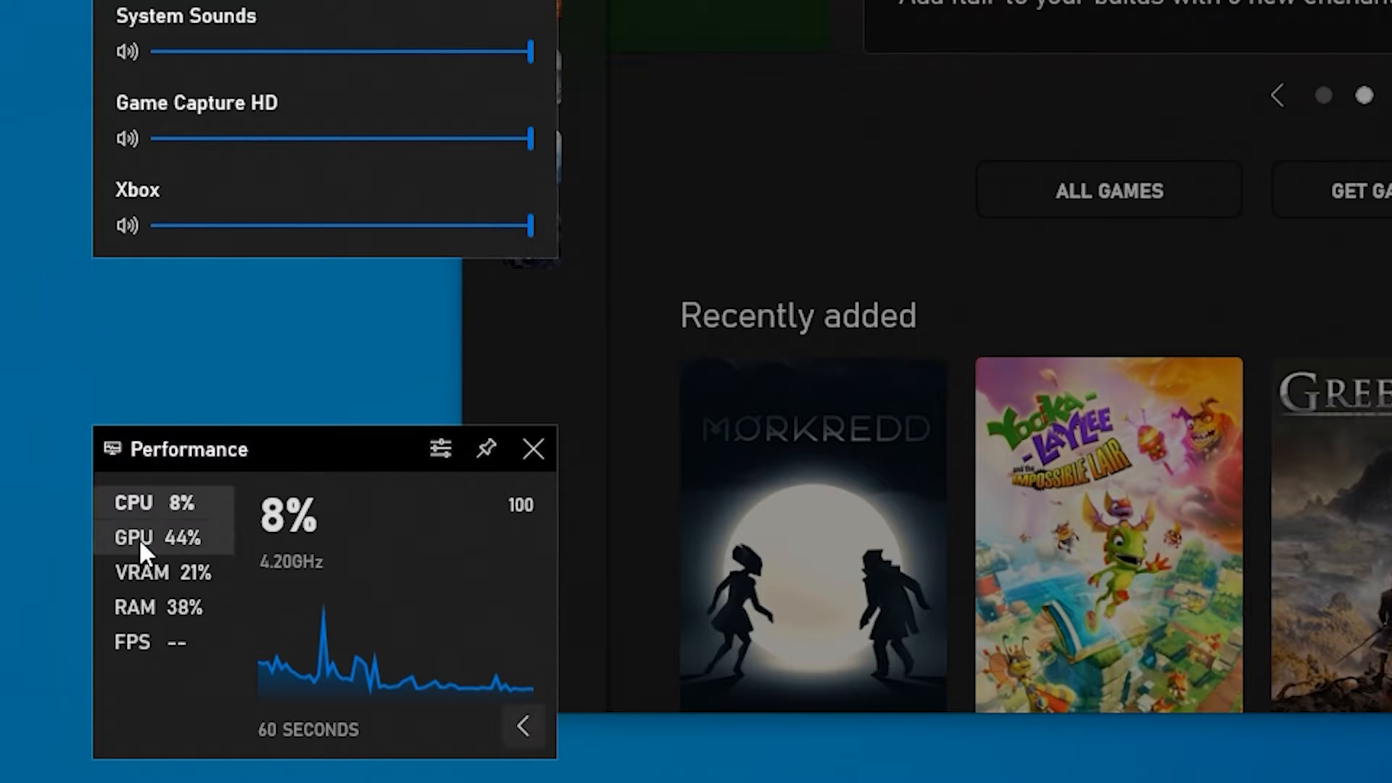
Step: Raise Game Capture HD and Xbox volumes to full and switch output to Speakers (Realtek(R) Audio)
click(163, 573)
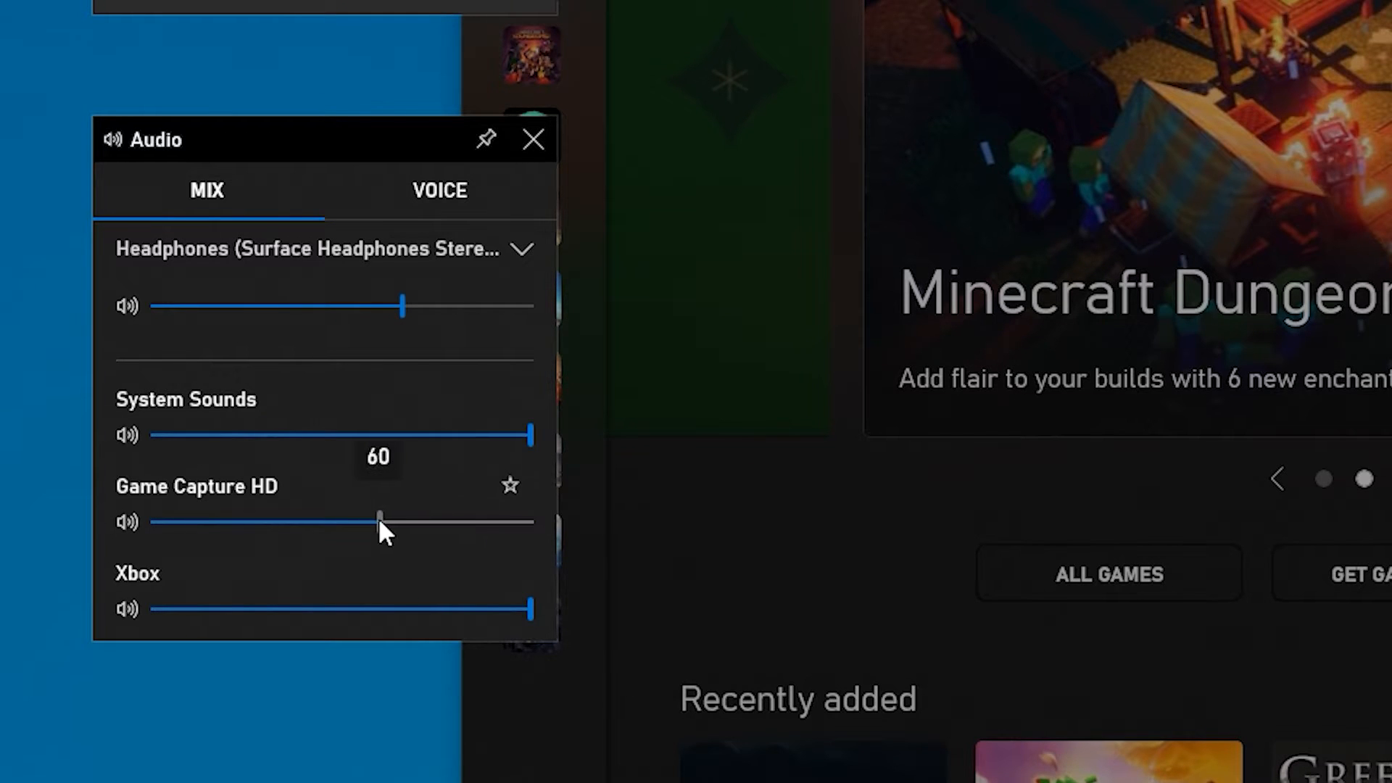
drag(380, 522, 528, 523)
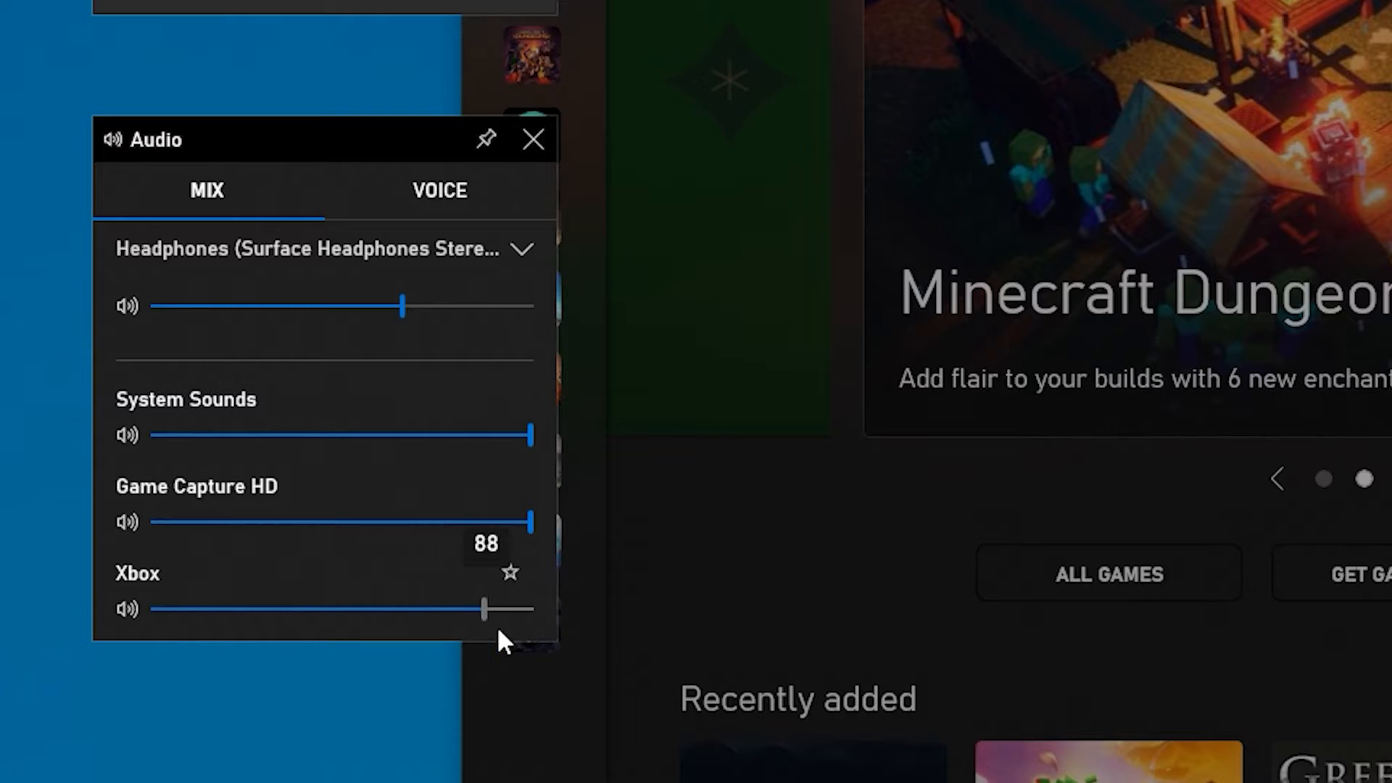
drag(484, 611, 528, 611)
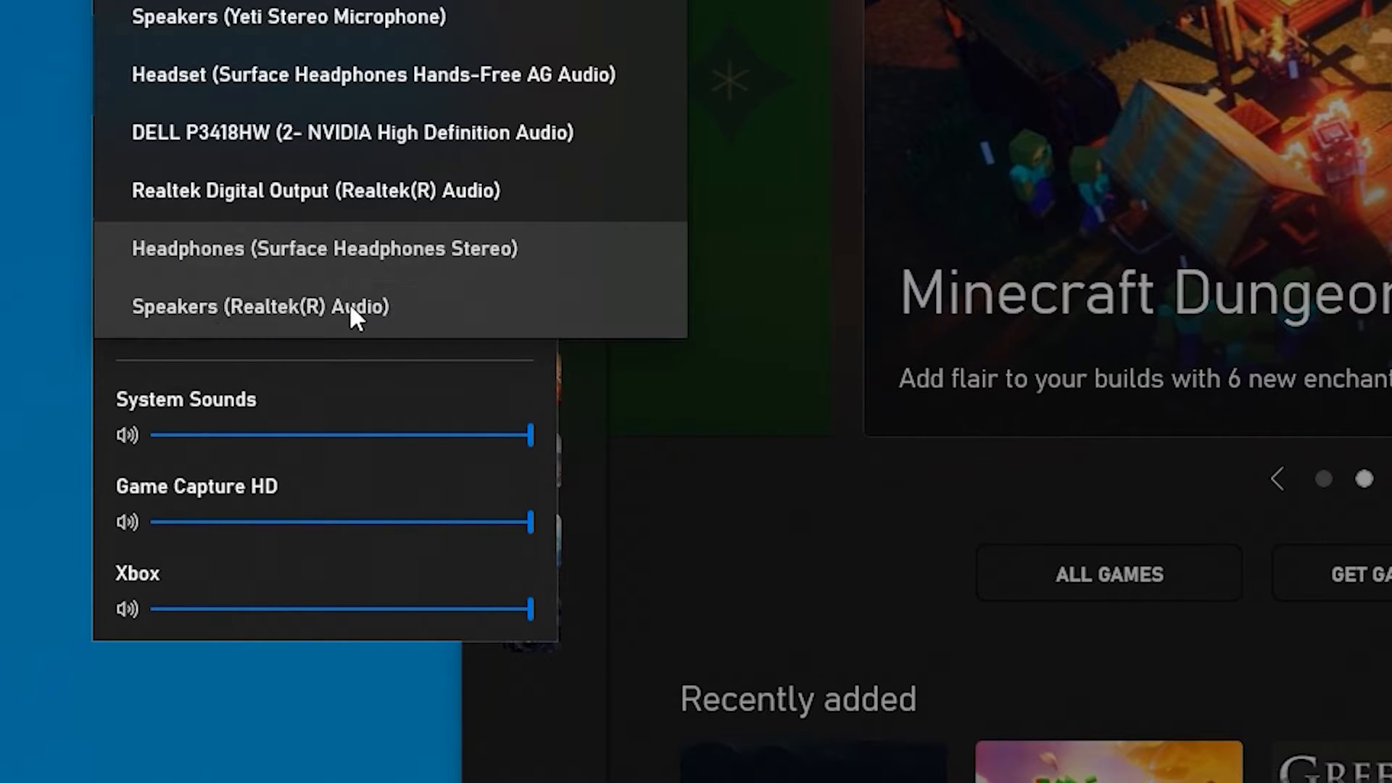
click(261, 306)
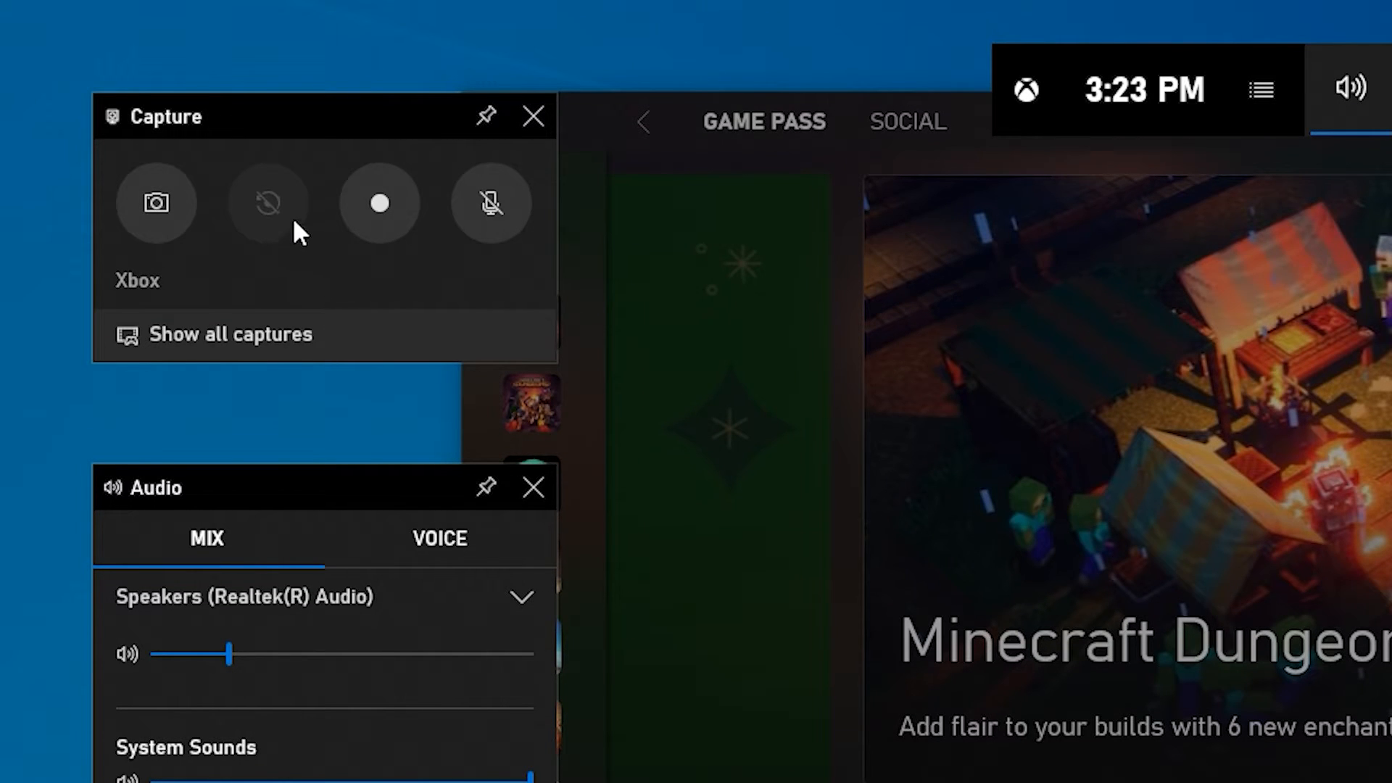
mouse_move(269, 204)
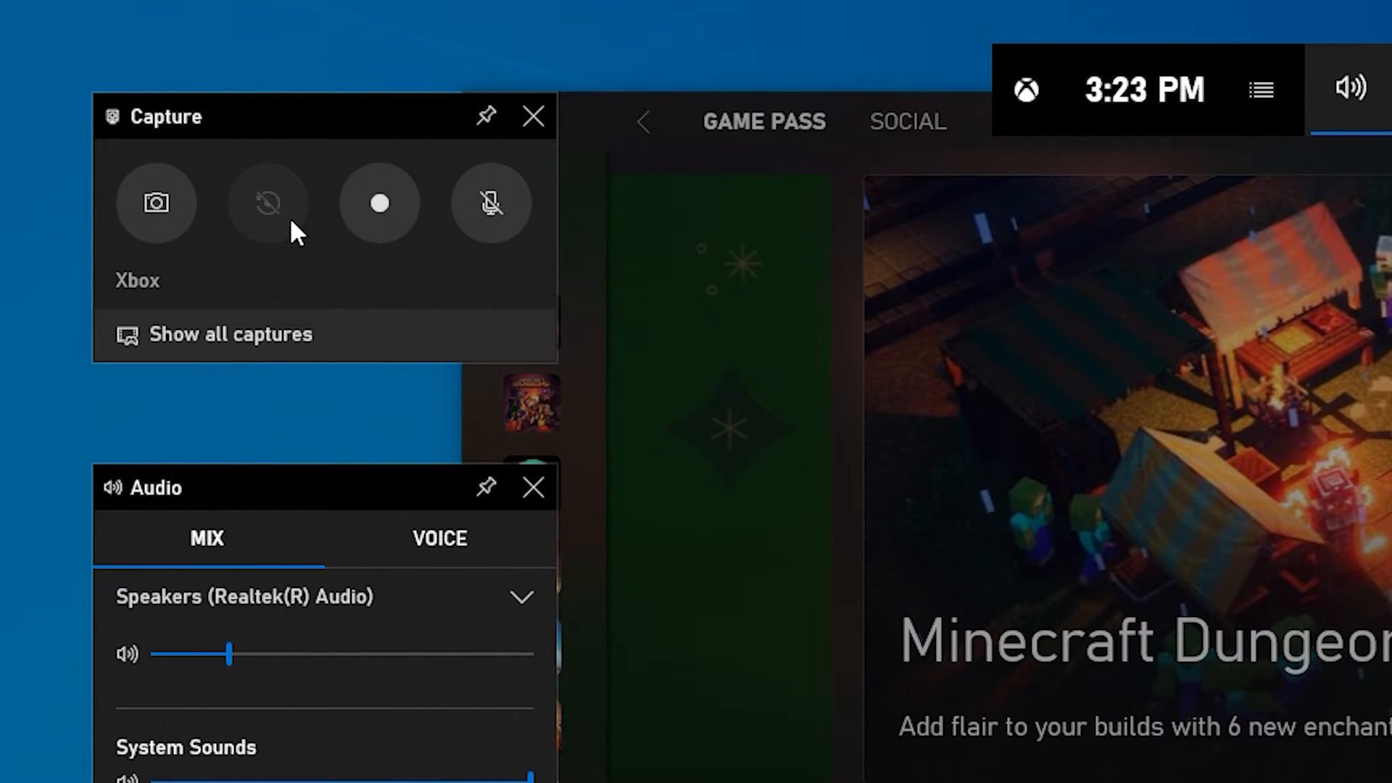
mouse_move(380, 203)
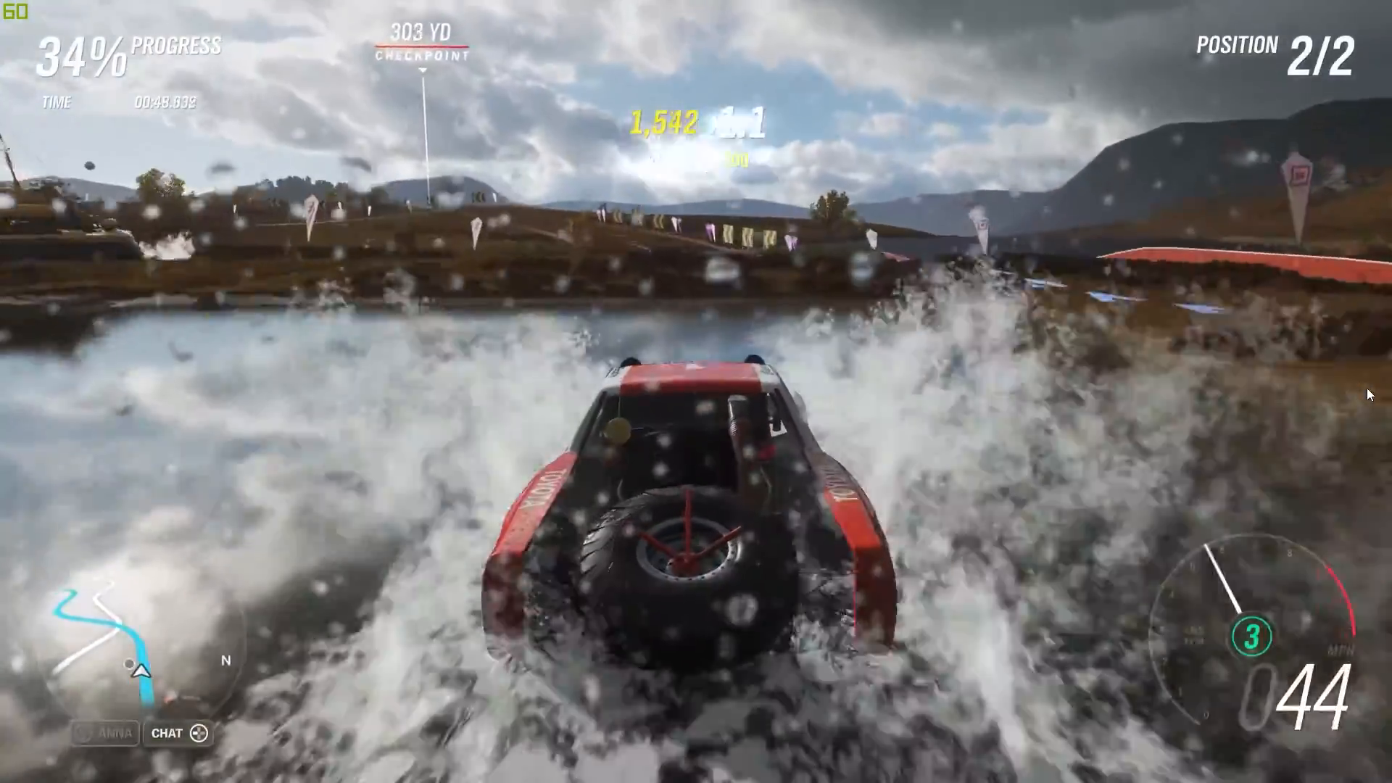
Step: Record the last 30 seconds of the Forza Horizon 4 race and open the Widget Store
key(Win+G)
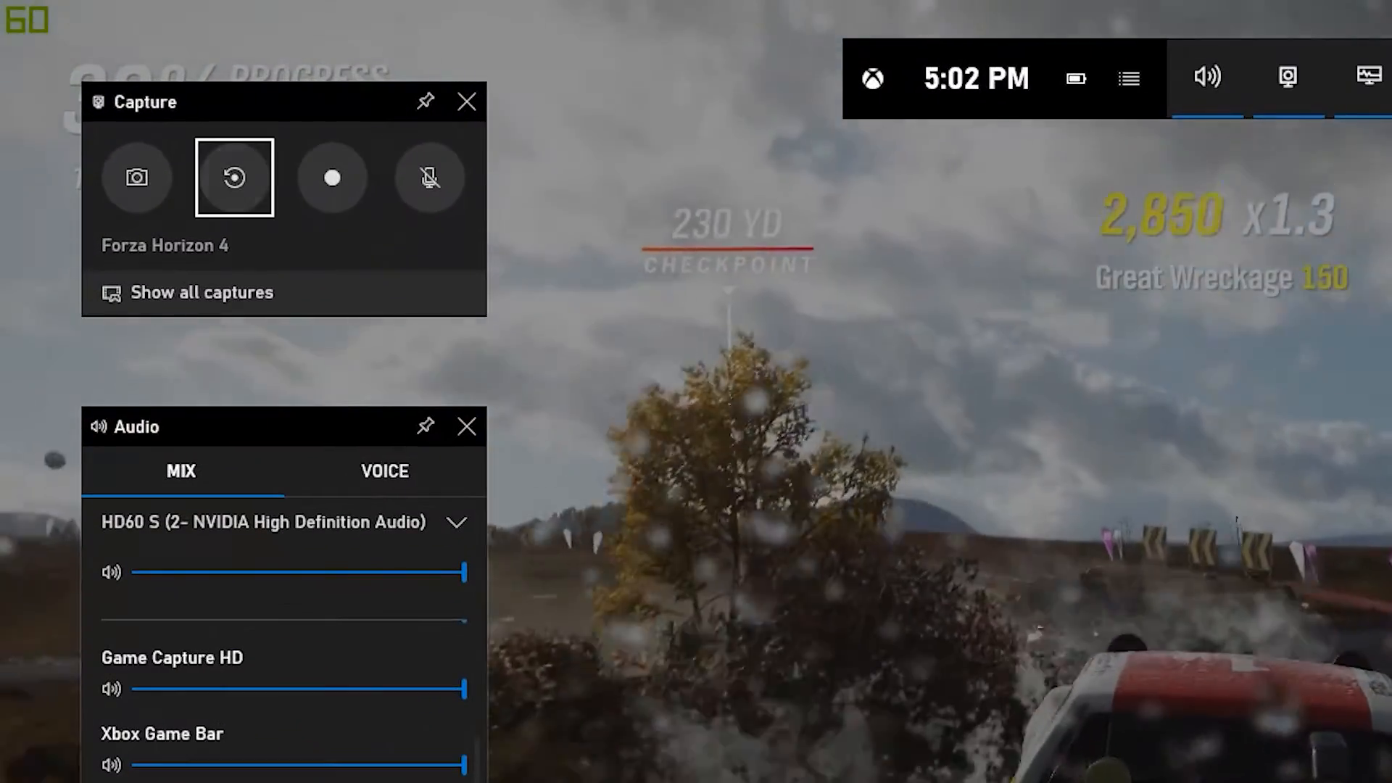
click(234, 177)
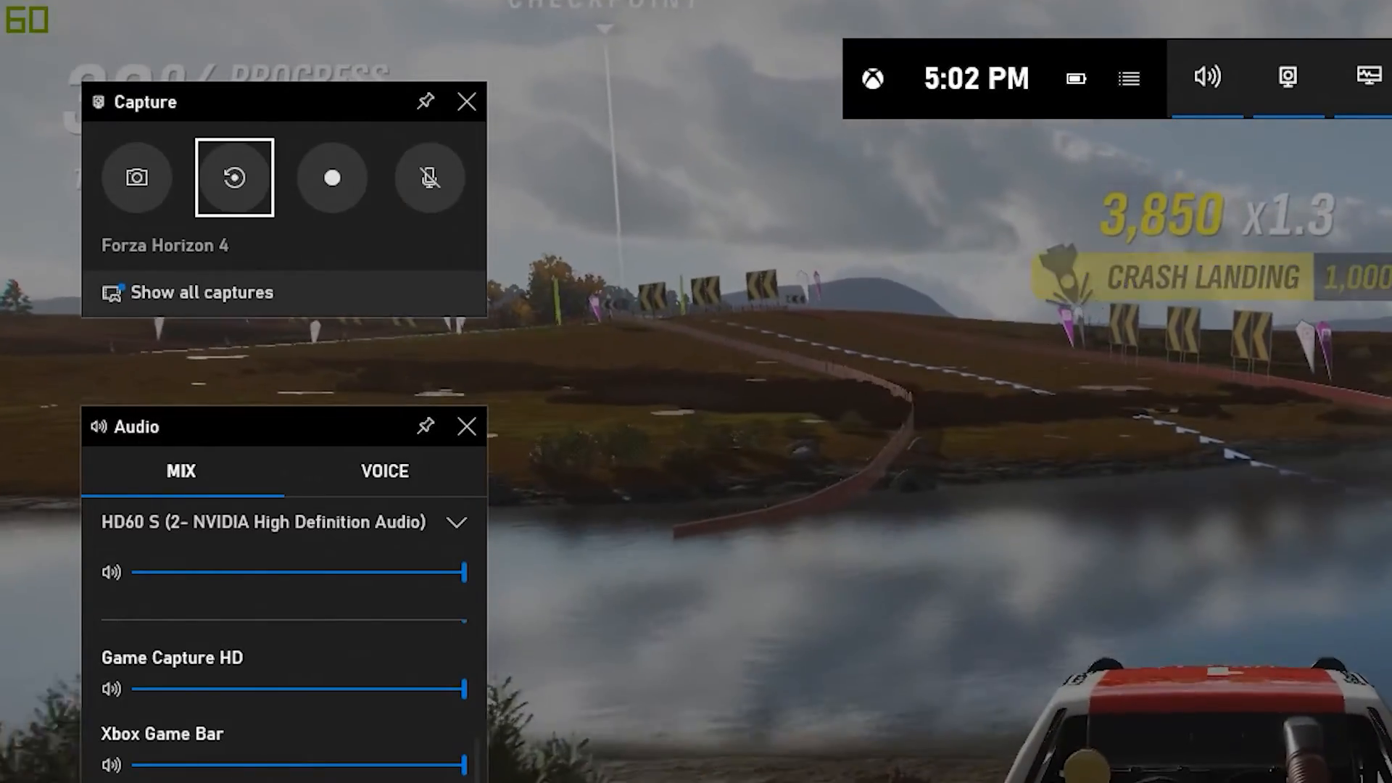
mouse_move(332, 177)
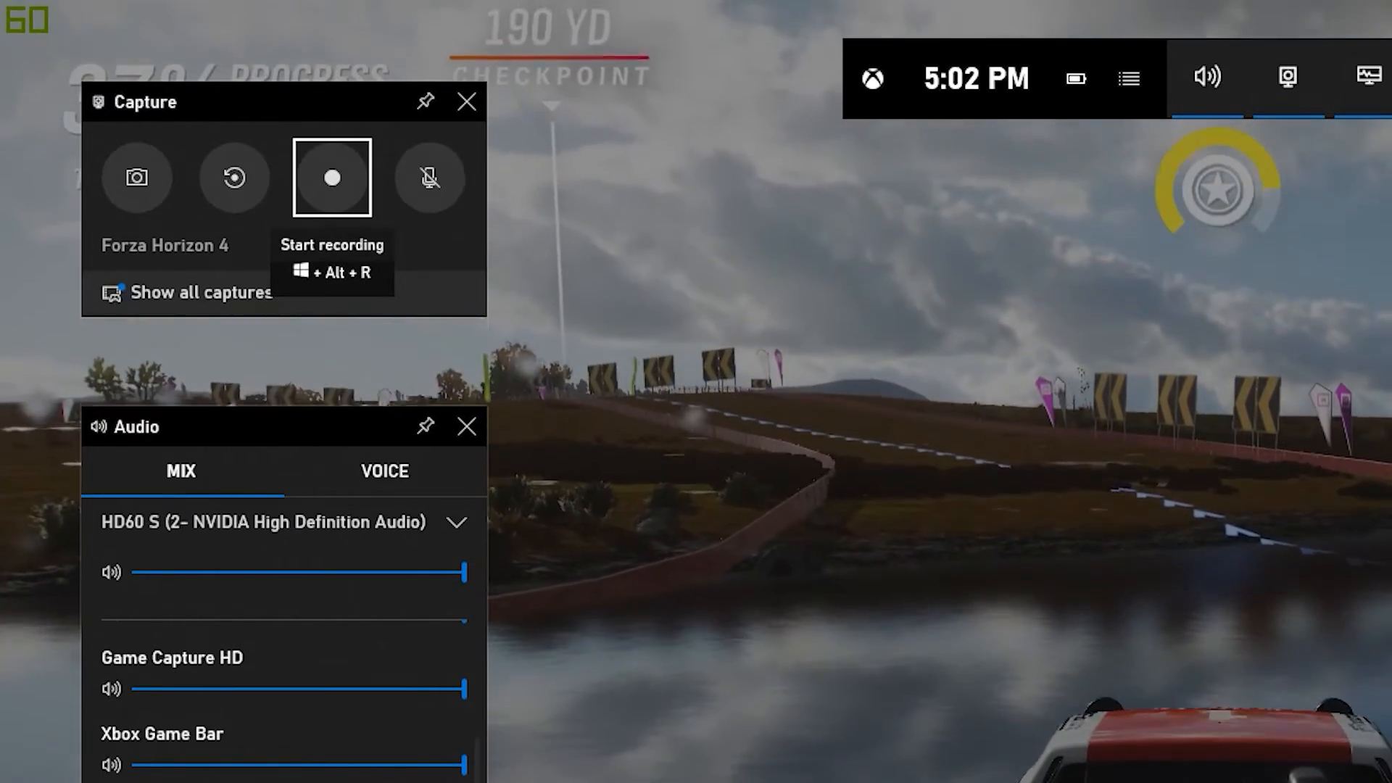
mouse_move(429, 177)
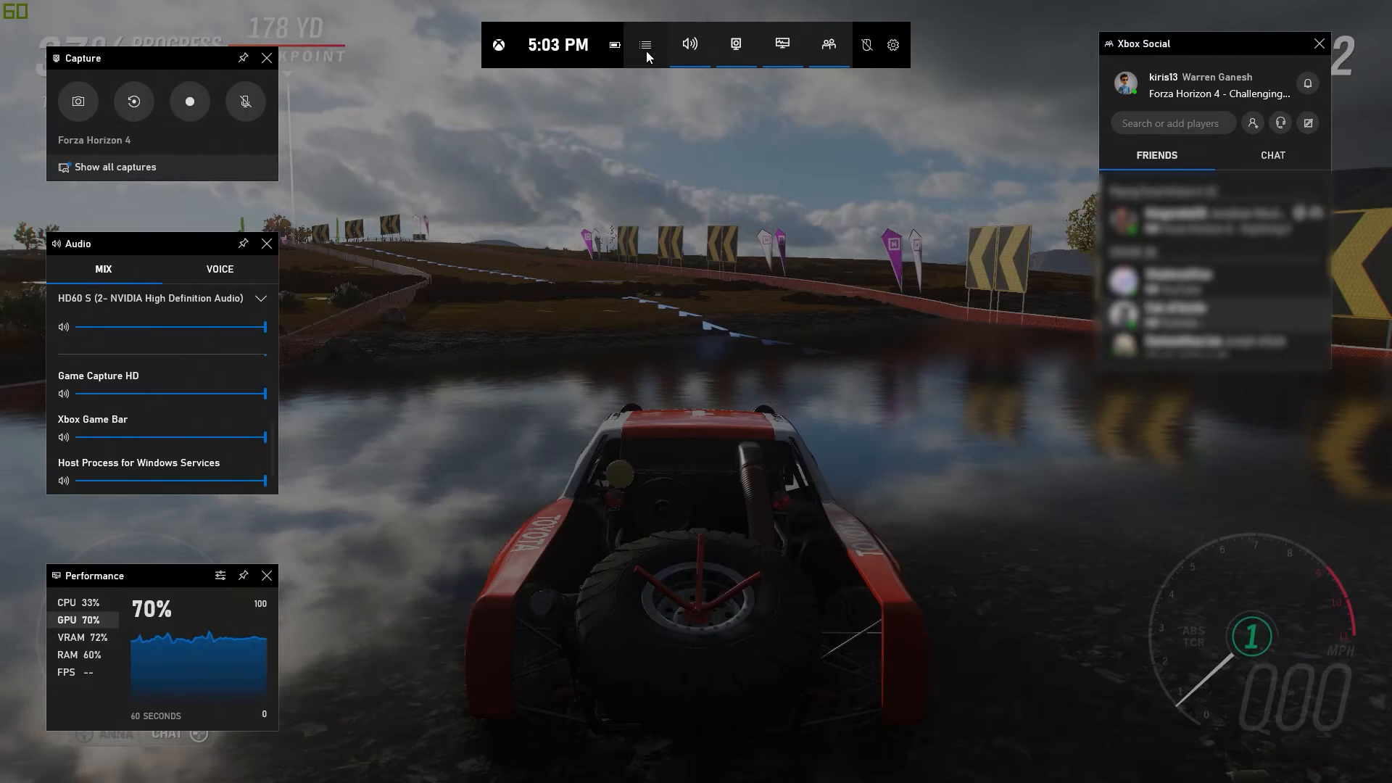
click(645, 45)
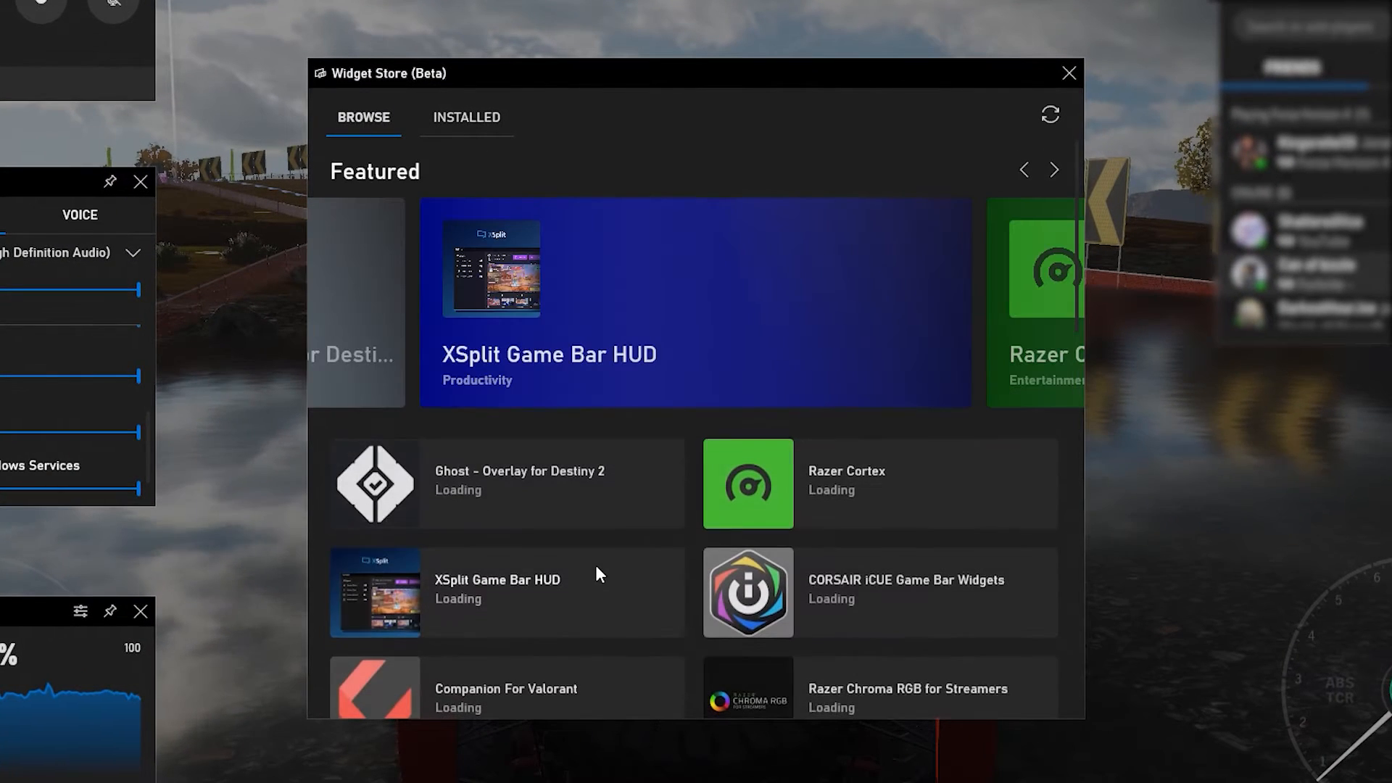
scroll(down, 3)
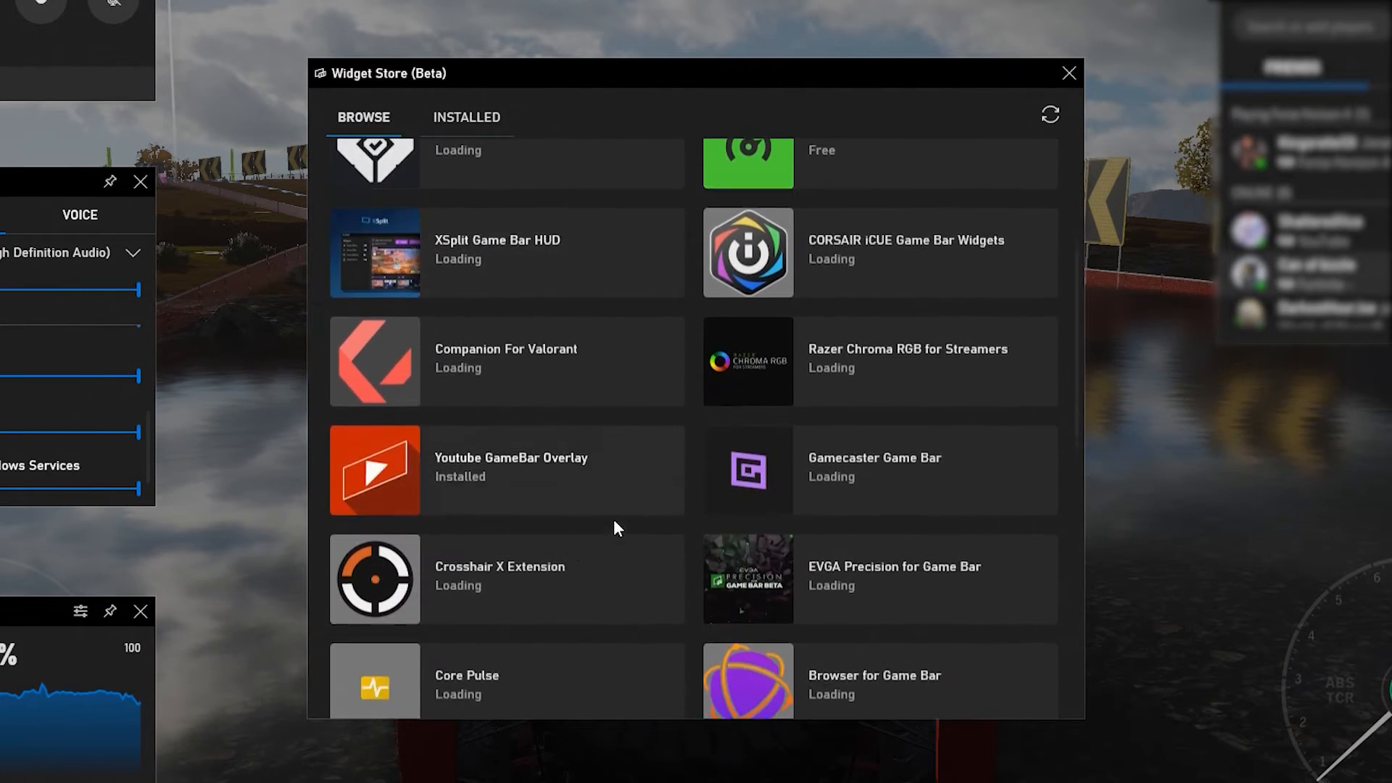
scroll(down, 3)
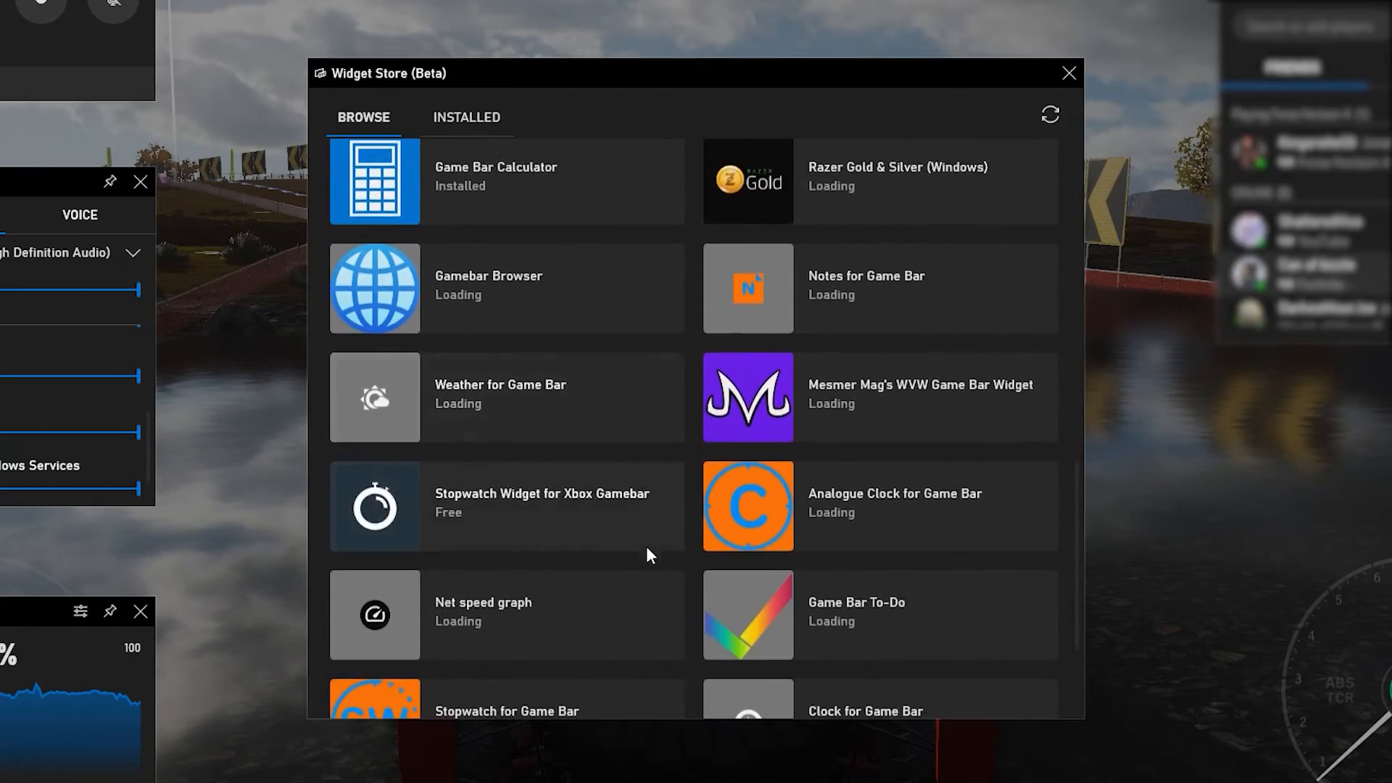